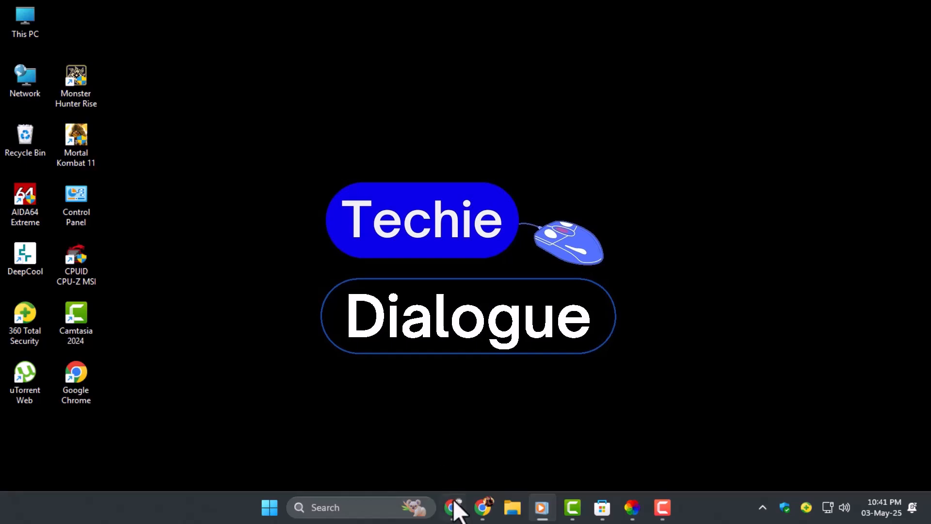
Step: Launch Chrome from the taskbar to search Giphy for 'bender' GIFs
{"action": "left_click", "coordinate": [453, 508]}
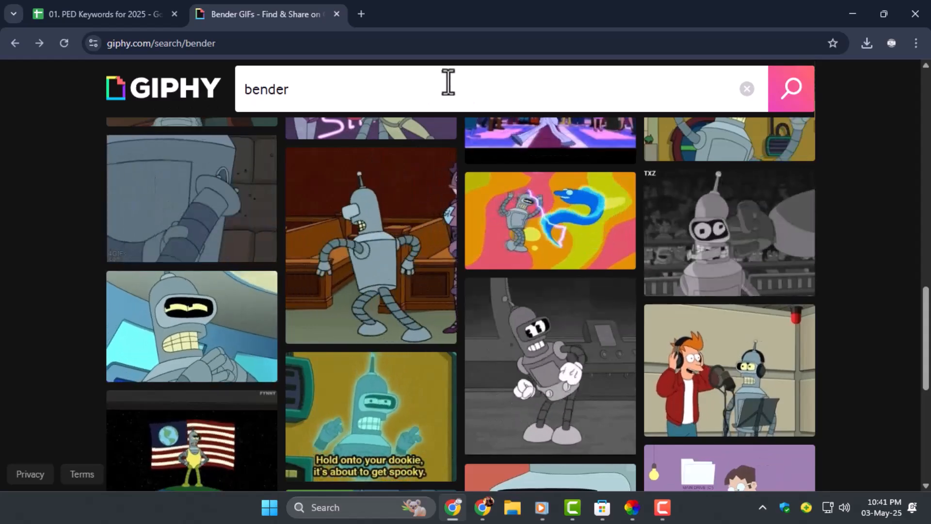
Step: Scroll the Giphy results to find the laughing Bender GIF
{"action": "scroll", "scroll_direction": "down", "scroll_amount": 3}
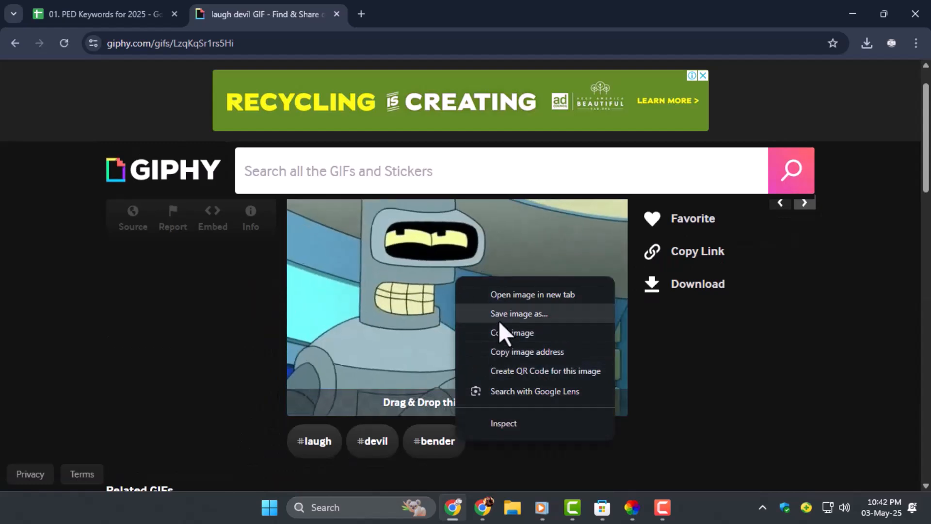
Step: Save the laughing Bender GIF into Downloads as giphy (1).gif
{"action": "left_click", "coordinate": [518, 313]}
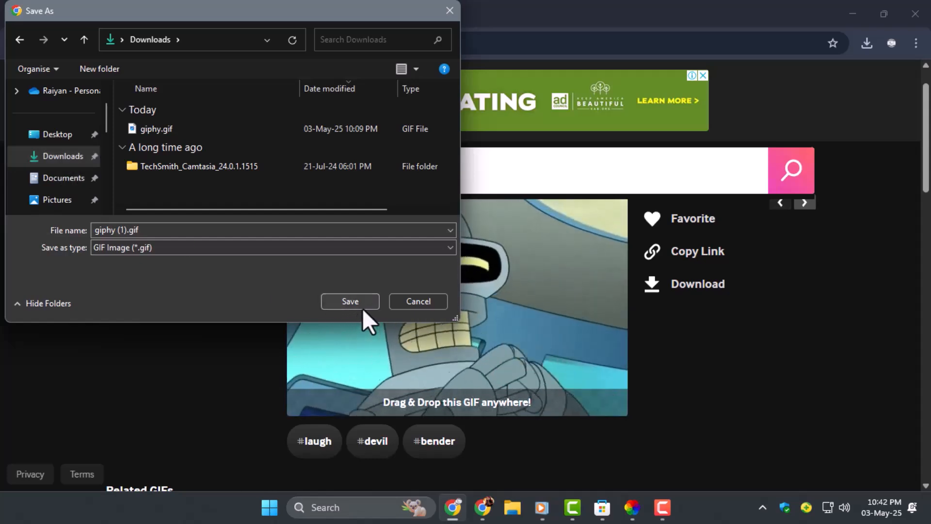
{"action": "left_click", "coordinate": [349, 301]}
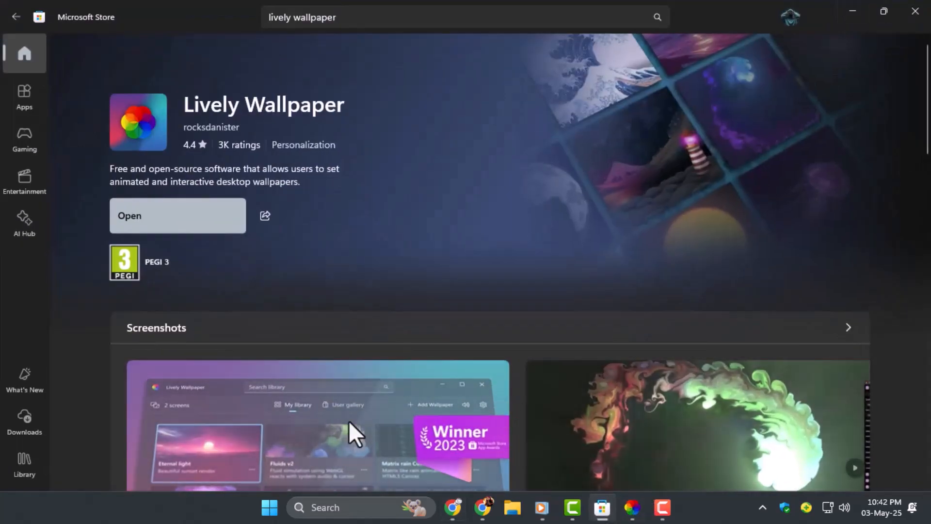
Step: Launch the installed Lively Wallpaper app from its Microsoft Store page
{"action": "left_click", "coordinate": [268, 508]}
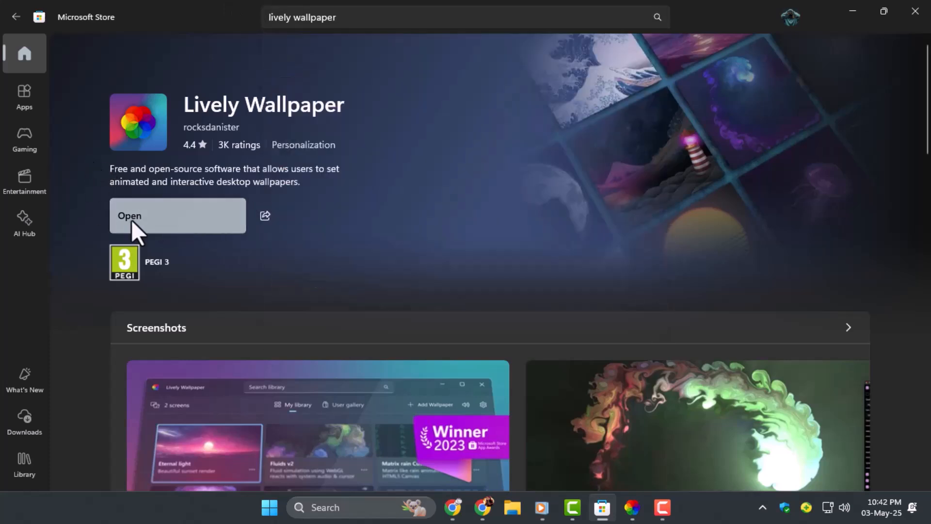
{"action": "mouse_move", "coordinate": [558, 268]}
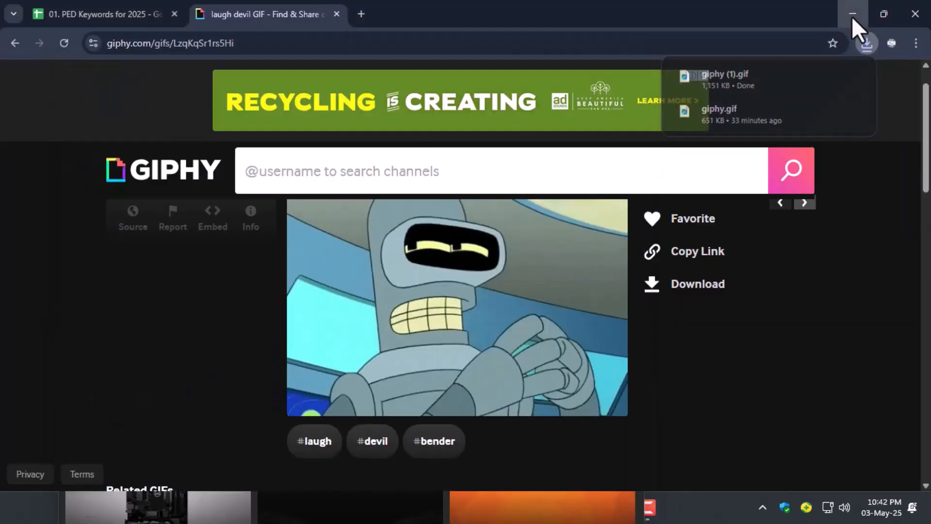
Step: Minimize Chrome and choose to add a wallpaper from a local file in Lively
{"action": "left_click", "coordinate": [853, 14]}
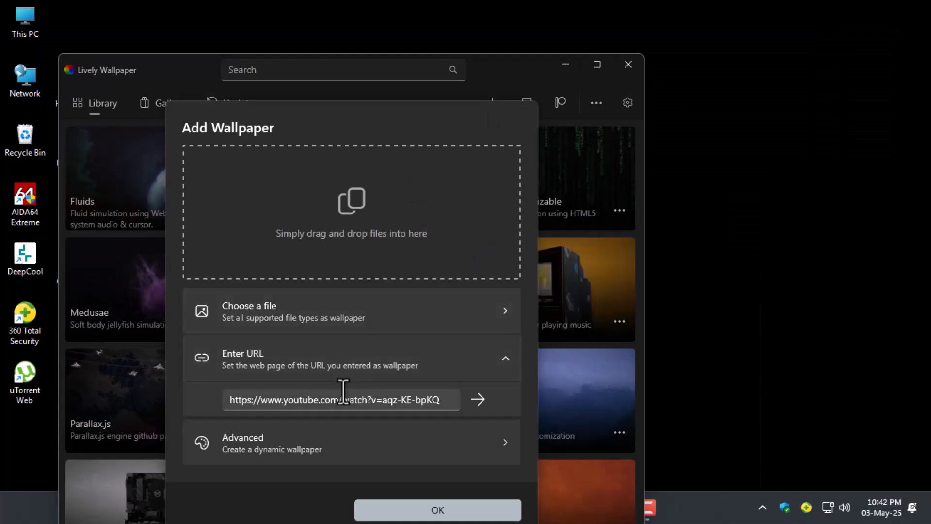
{"action": "left_click", "coordinate": [268, 309]}
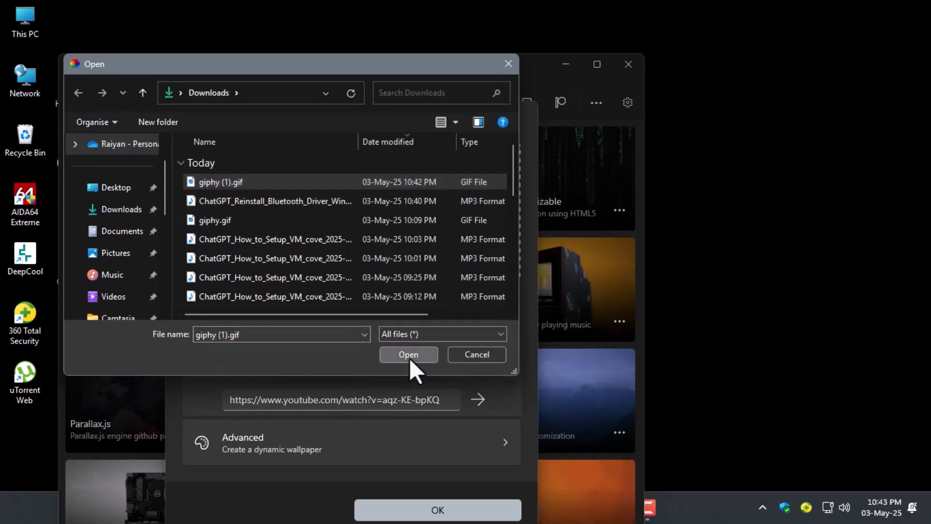
Step: Load giphy (1).gif and apply it as the animated desktop wallpaper
{"action": "left_click", "coordinate": [408, 355]}
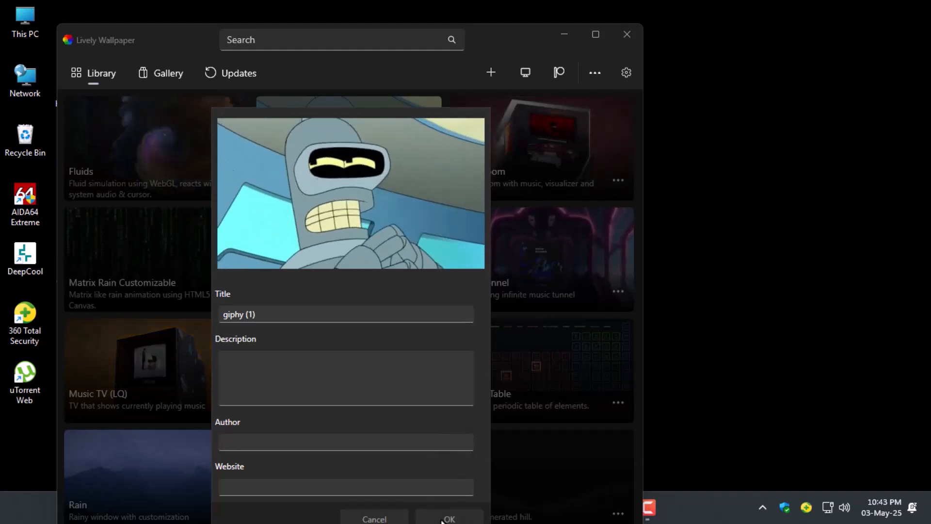
{"action": "left_click", "coordinate": [449, 518]}
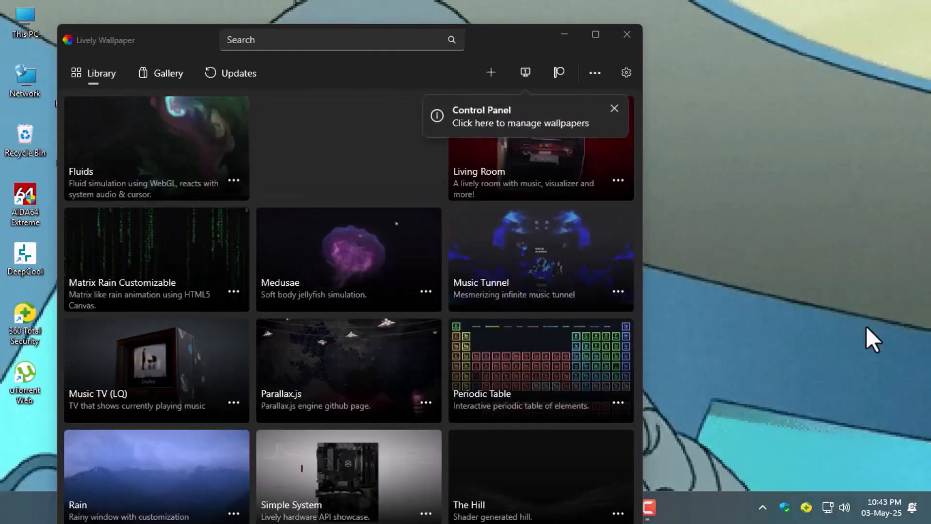